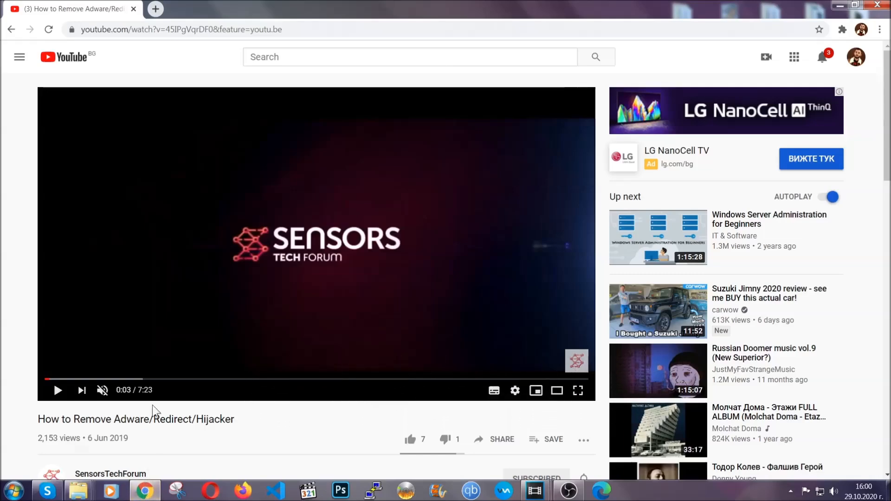
Open the SensorsTechForum Full Removal Guide and download SpyHunter-Installer.exe
{"action": "scroll", "scroll_direction": "down", "scroll_amount": 3}
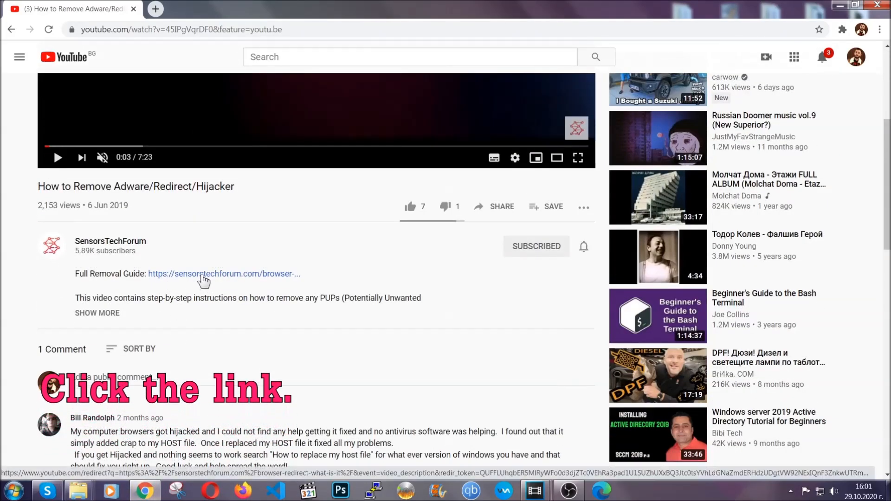
{"action": "left_click", "coordinate": [203, 274]}
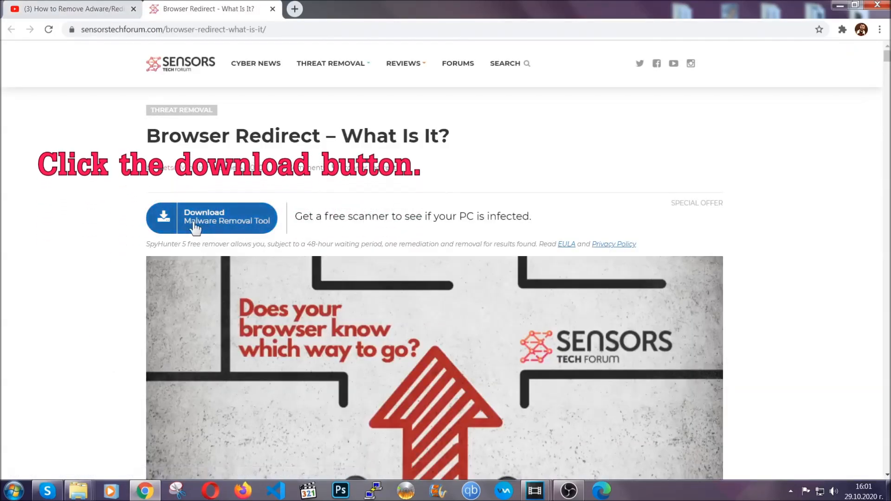
{"action": "left_click", "coordinate": [211, 218]}
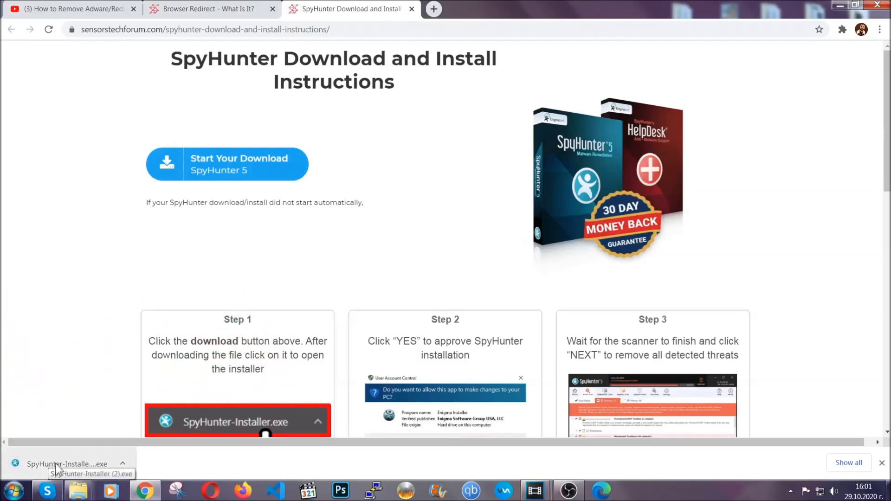
Run SpyHunter-Installer.exe, choose English, and accept the EULA to install SpyHunter 5
{"action": "left_click", "coordinate": [60, 474]}
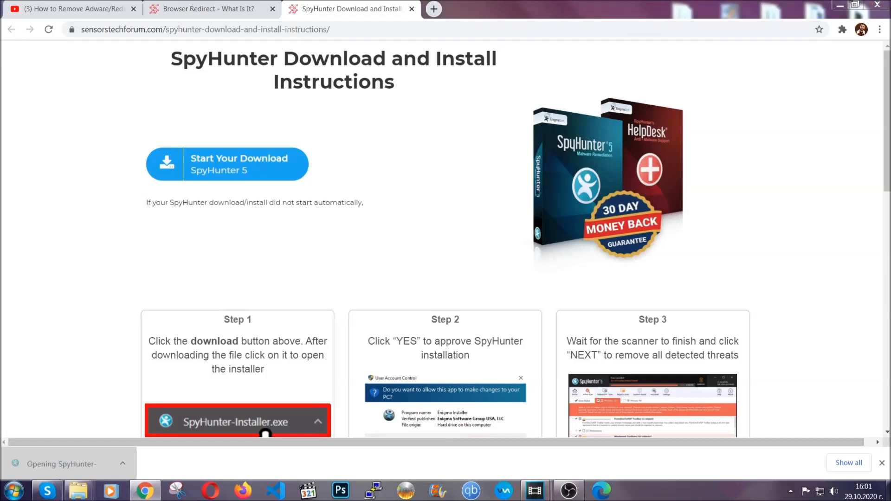
{"action": "left_click", "coordinate": [237, 422]}
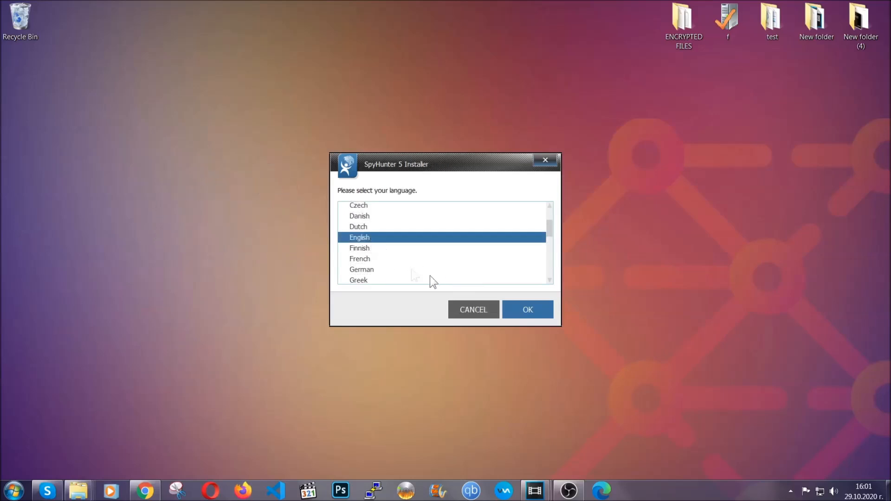
{"action": "left_click", "coordinate": [527, 309]}
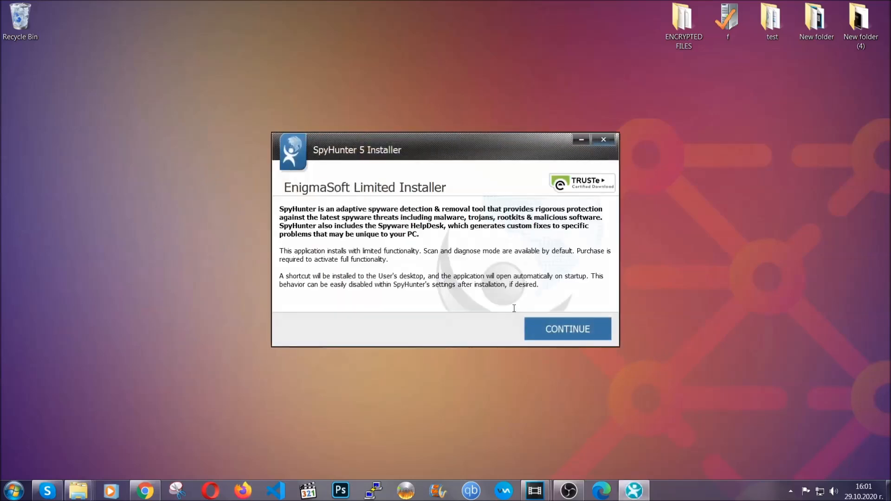
{"action": "left_click", "coordinate": [567, 328]}
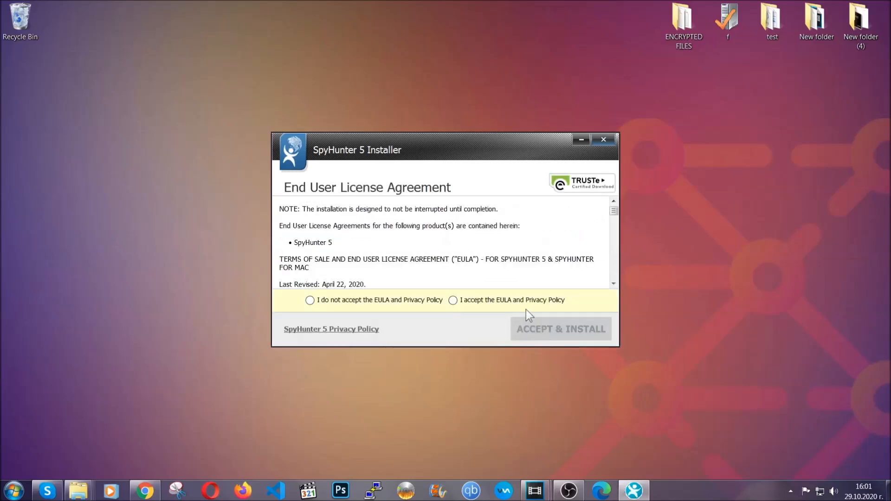
{"action": "left_click", "coordinate": [561, 328]}
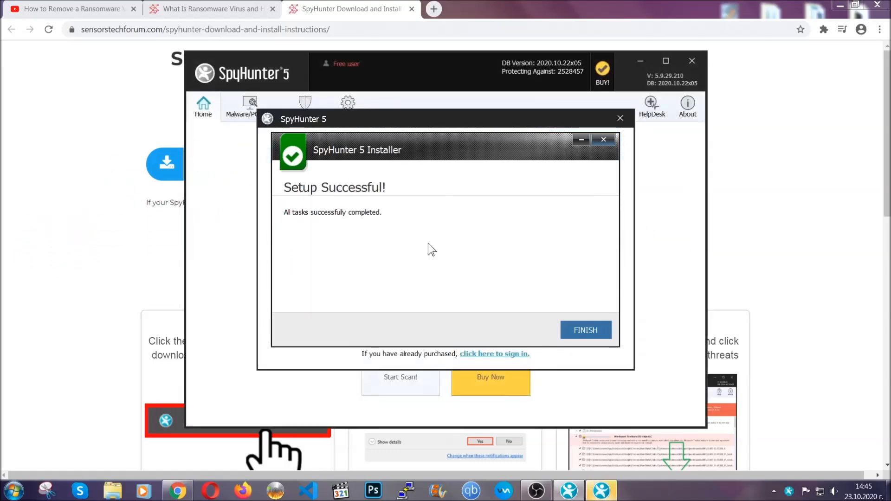
Finish SpyHunter setup and mark the detected PUP.Keygen.BB (Keygen.exe) for removal
{"action": "left_click", "coordinate": [586, 330]}
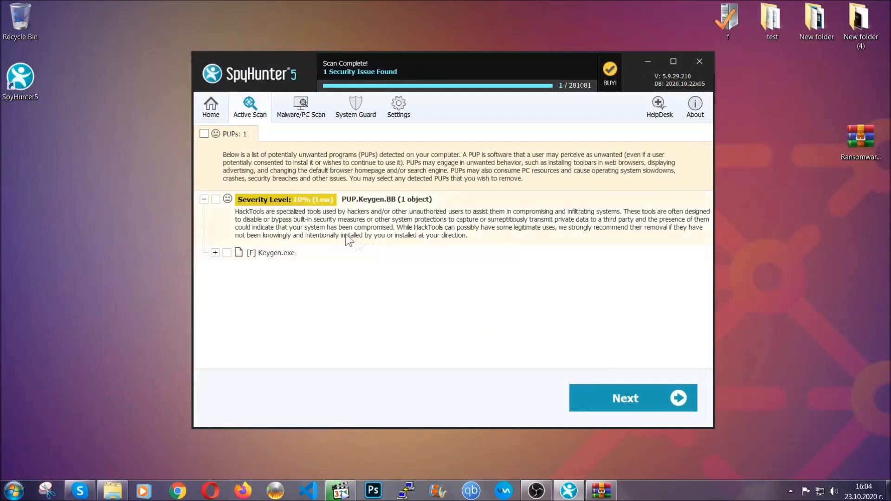
{"action": "left_click", "coordinate": [204, 134]}
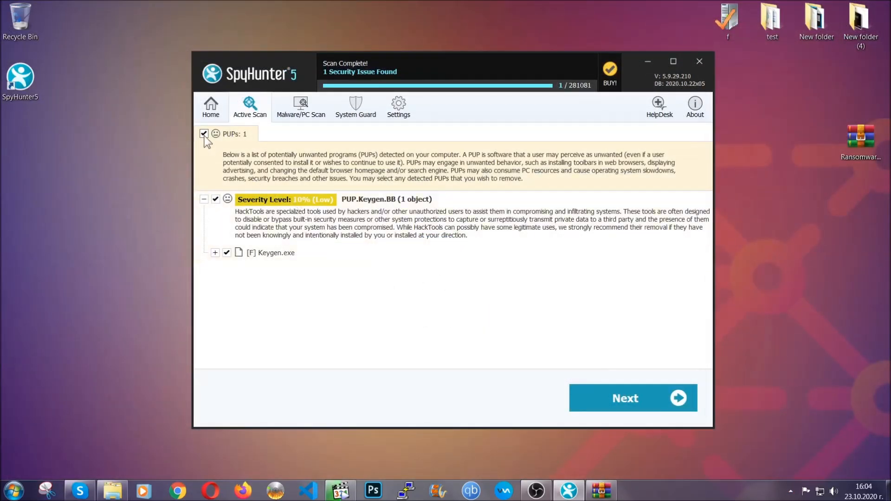
{"action": "mouse_move", "coordinate": [630, 410]}
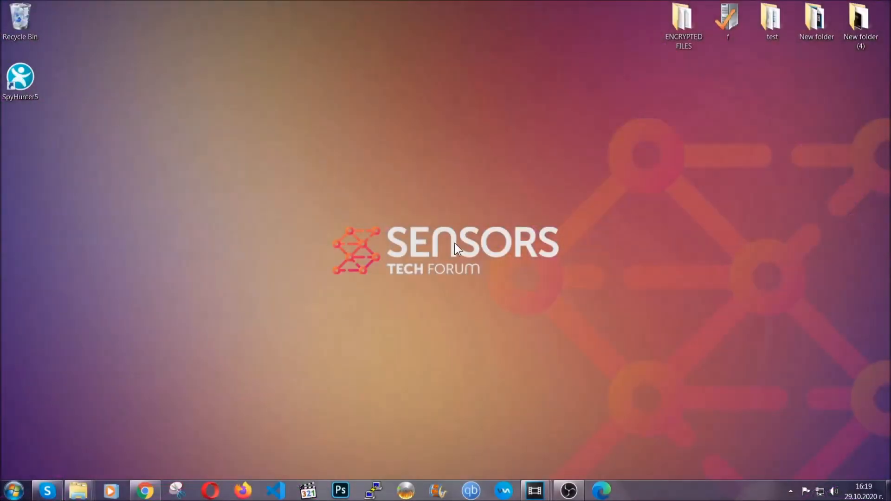
Run APPWIZ.CPL and uninstall SUSPICIOUS PROGRAM, confirming both prompts
{"action": "key", "text": "Win+r"}
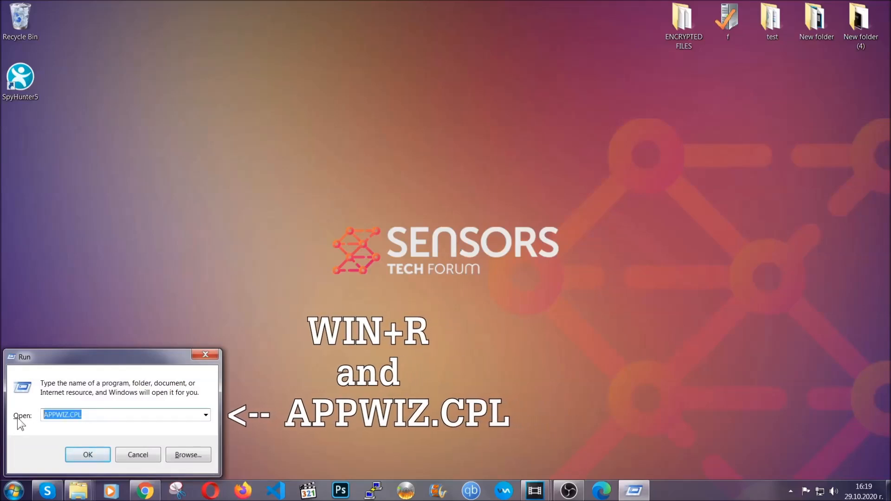
{"action": "left_click", "coordinate": [87, 454]}
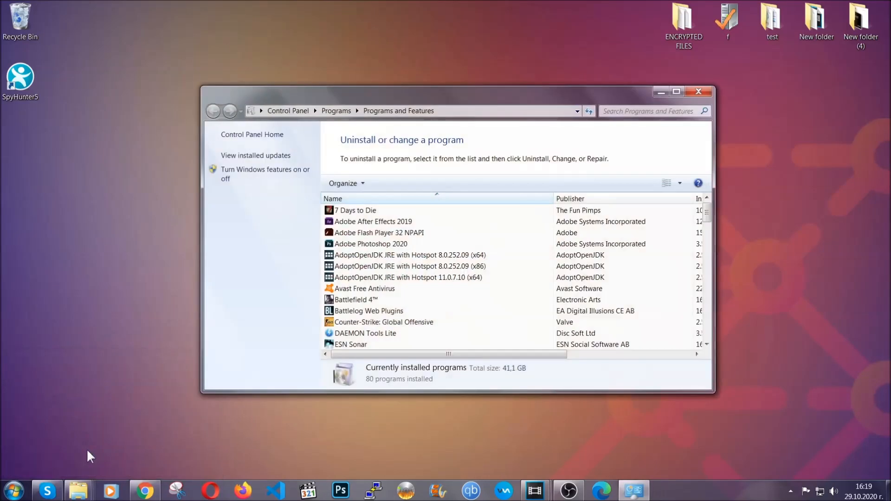
{"action": "scroll", "scroll_direction": "down", "scroll_amount": 3}
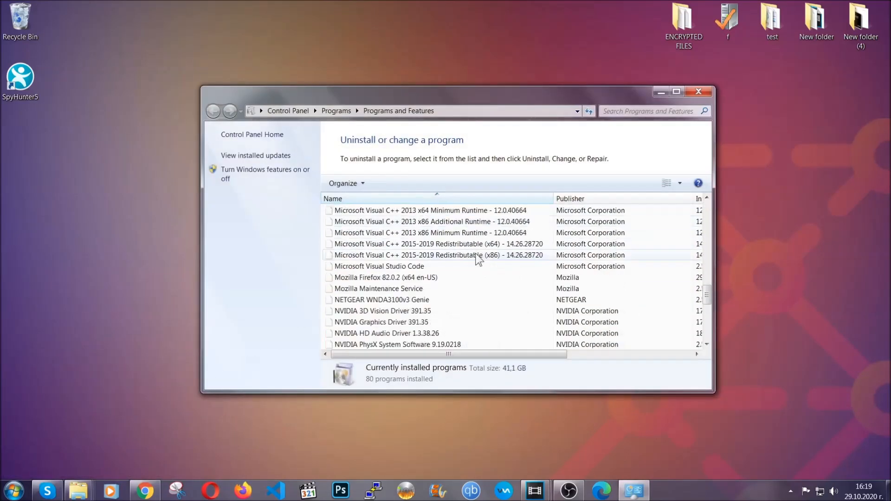
{"action": "scroll", "scroll_direction": "down", "scroll_amount": 3}
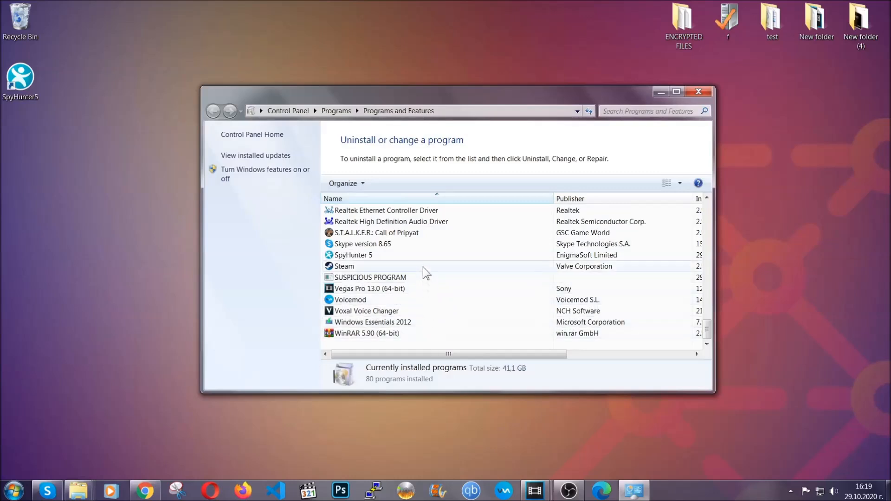
{"action": "left_click", "coordinate": [369, 277]}
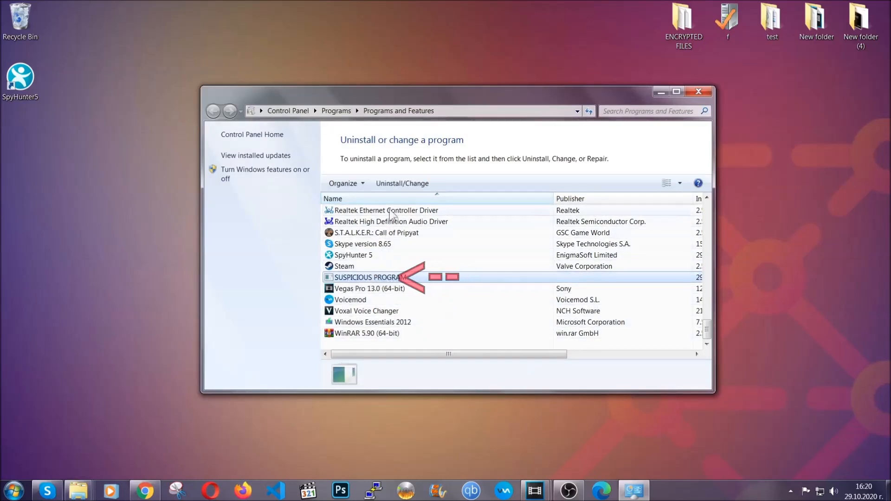
{"action": "left_click", "coordinate": [402, 183]}
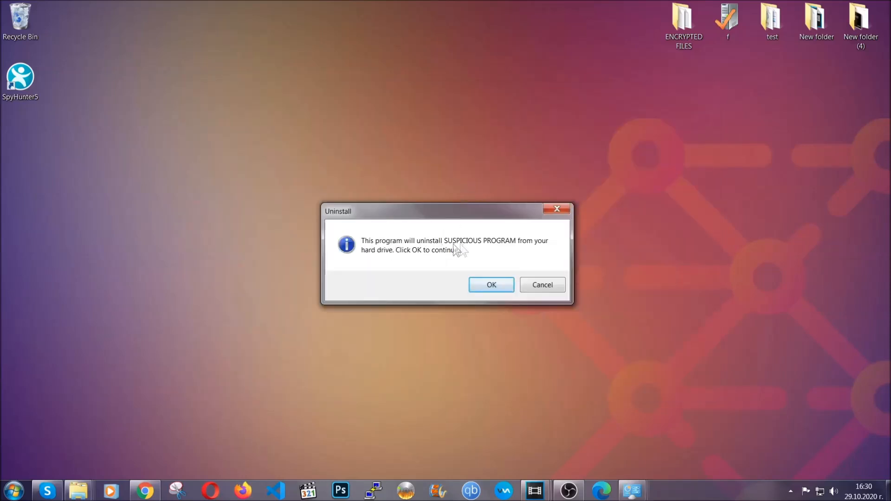
{"action": "left_click", "coordinate": [491, 285]}
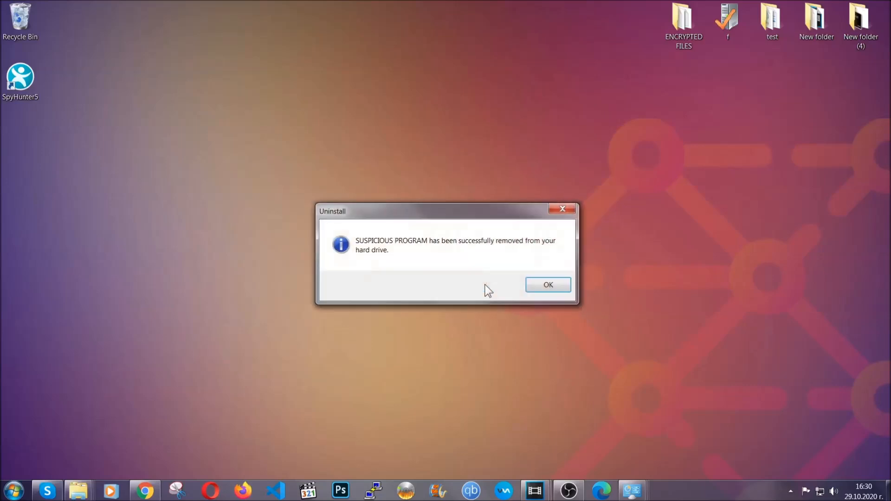
{"action": "mouse_move", "coordinate": [530, 258]}
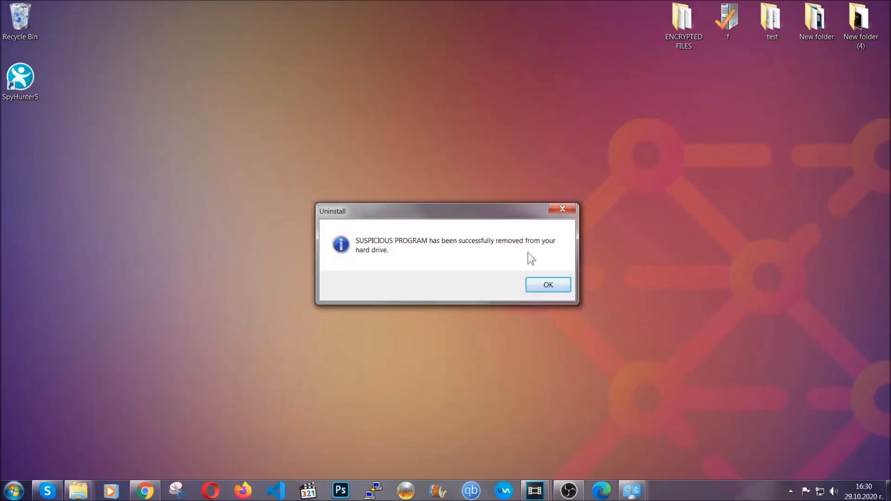
{"action": "left_click", "coordinate": [548, 285]}
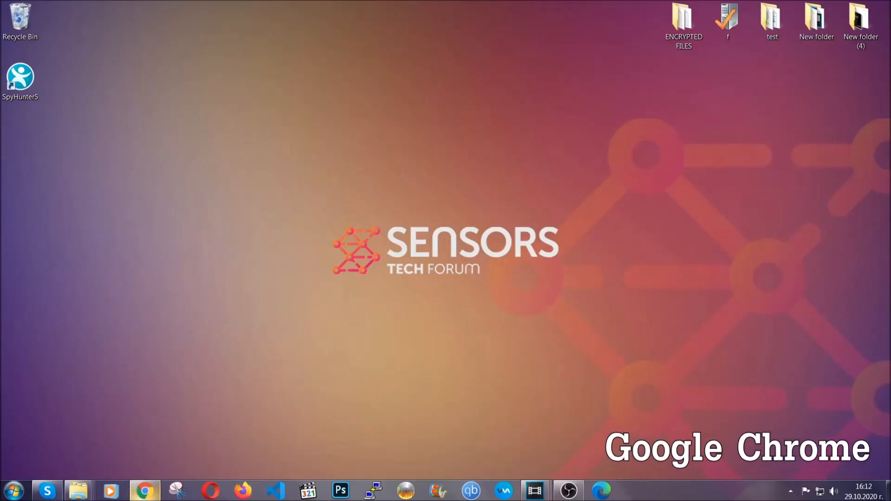
Launch Chrome and go to chrome://settings/clearBrowserData
{"action": "left_click", "coordinate": [144, 490]}
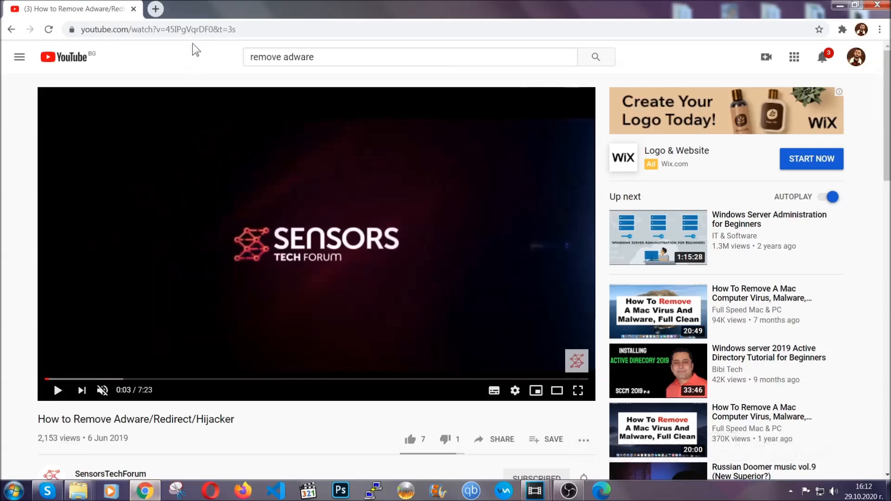
{"action": "type", "text": "chrome://settings/clearbrowserdata"}
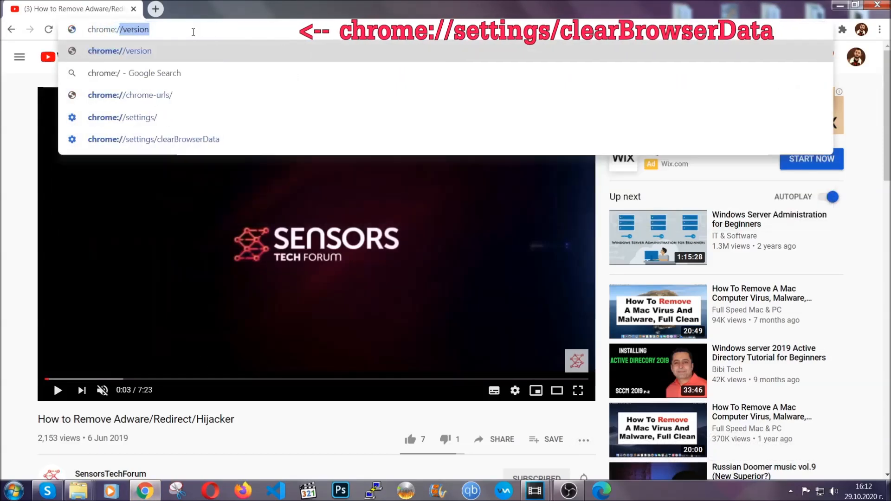
{"action": "type", "text": "chrome://settings/clearBrowserData"}
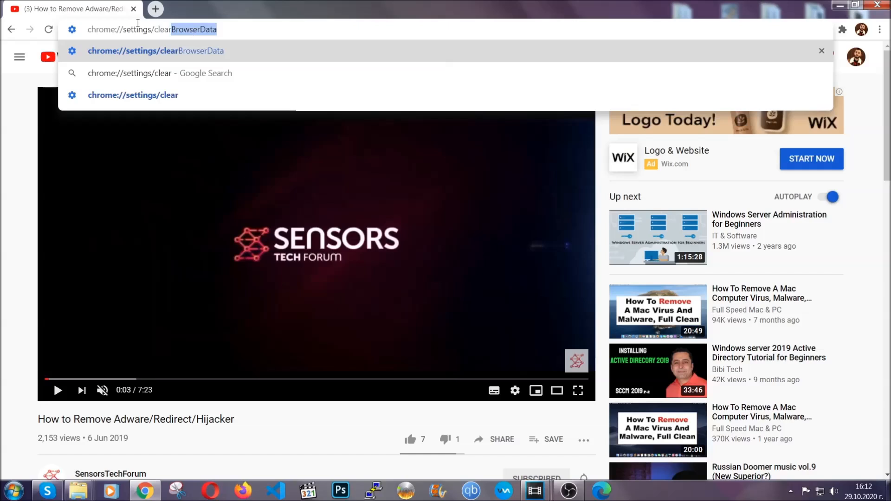
{"action": "key", "text": "Enter"}
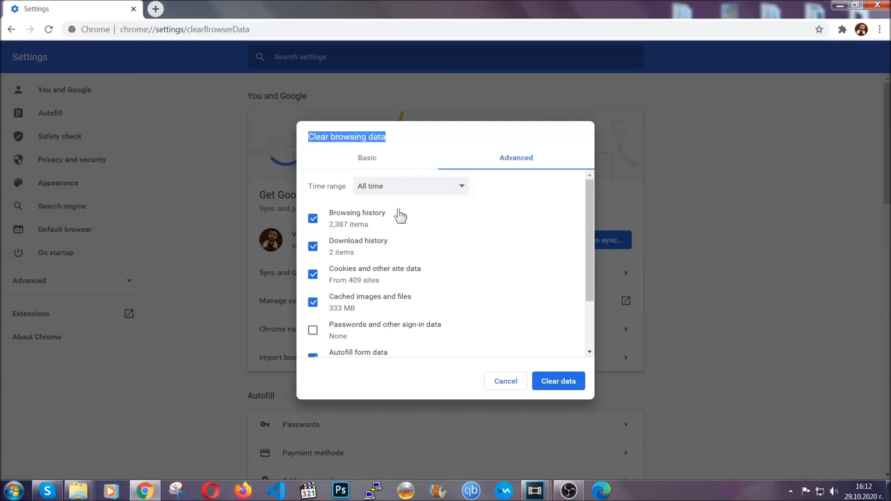
Clear Chrome browsing data for All time with Passwords left unticked
{"action": "left_click", "coordinate": [410, 186]}
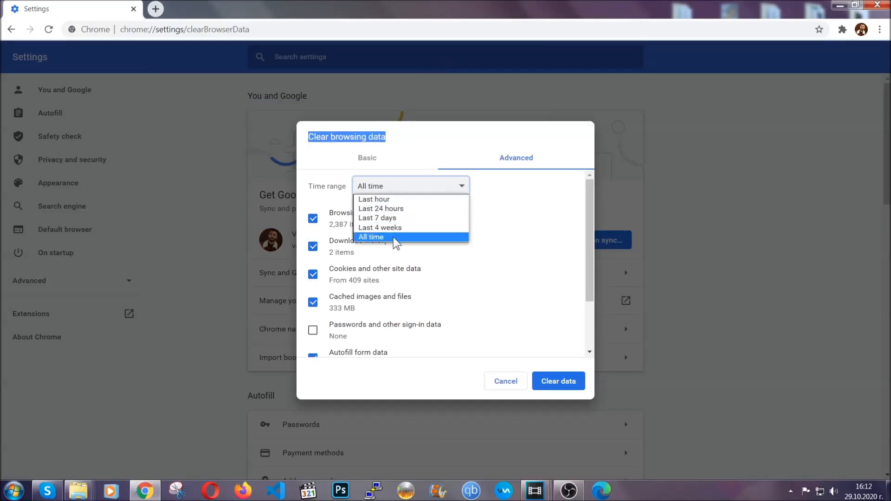
{"action": "left_click", "coordinate": [371, 237]}
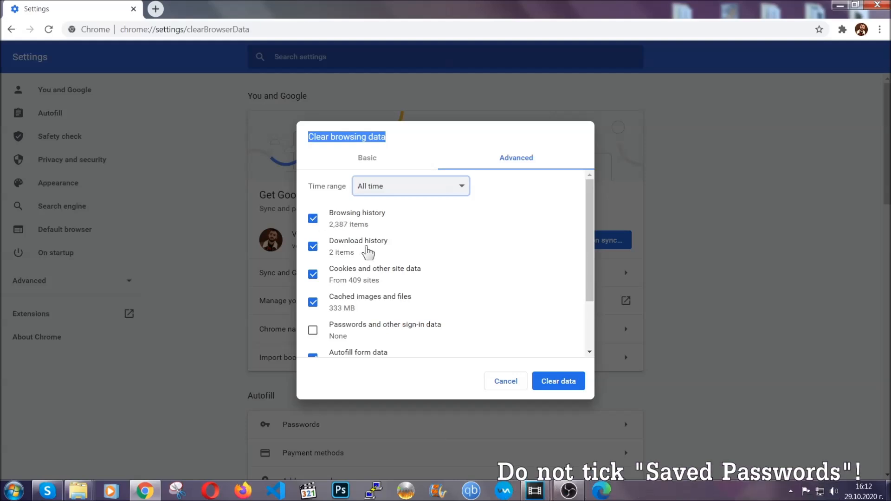
{"action": "scroll", "scroll_direction": "down", "scroll_amount": 3}
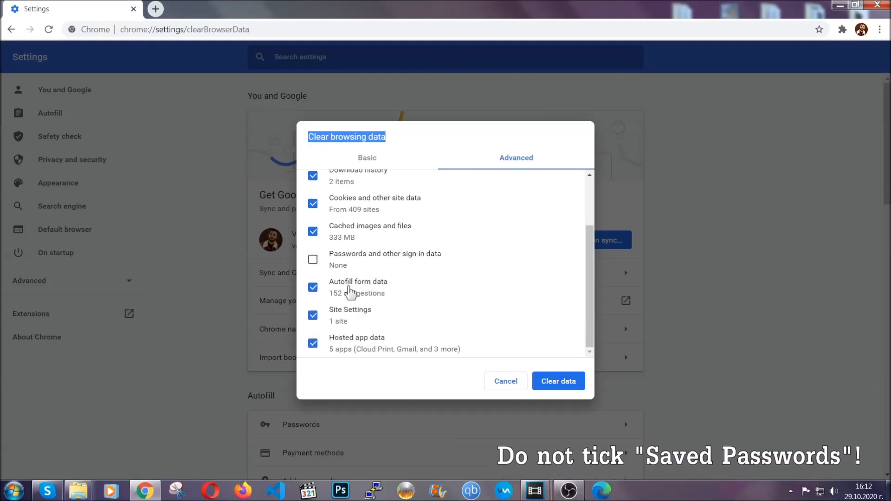
{"action": "mouse_move", "coordinate": [505, 334]}
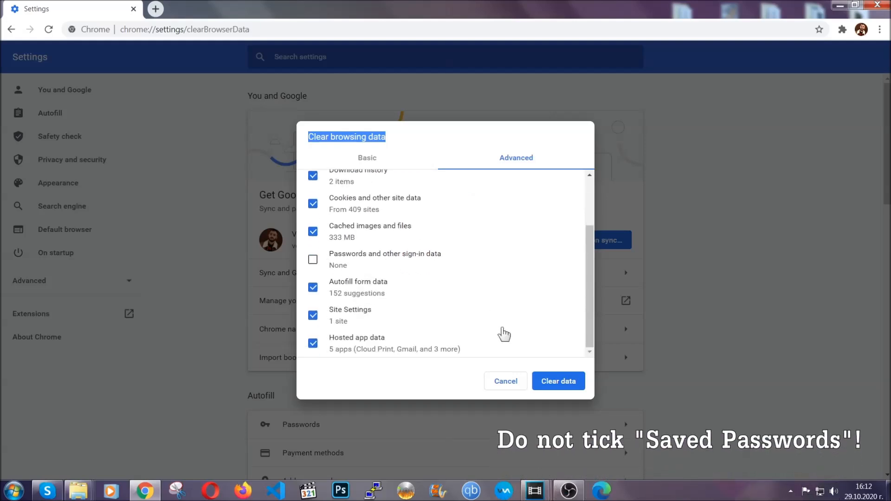
{"action": "left_click", "coordinate": [559, 381]}
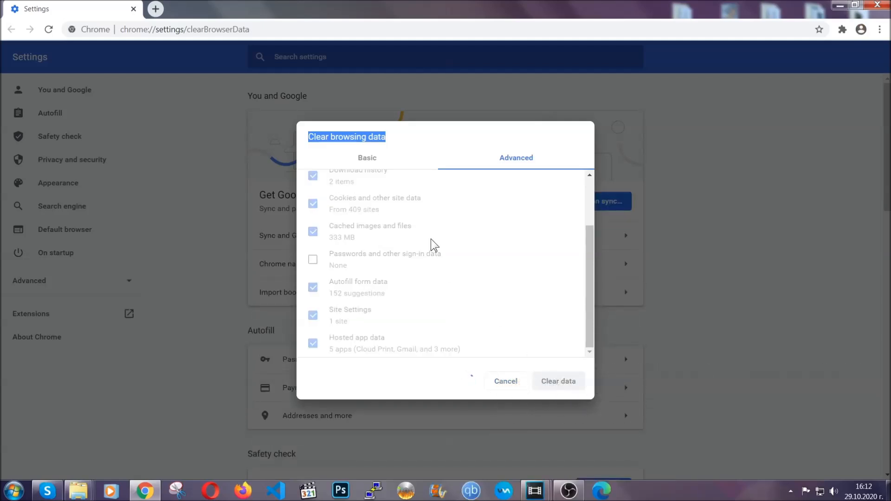
{"action": "left_click", "coordinate": [559, 381]}
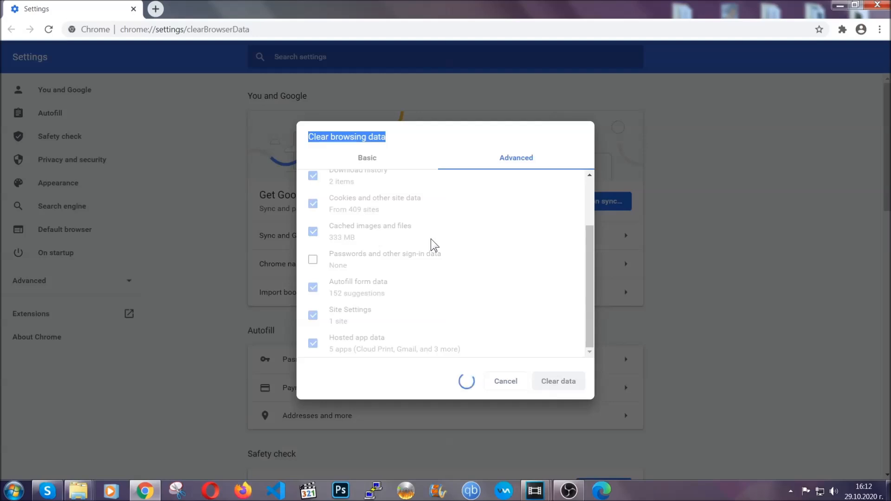
{"action": "left_click", "coordinate": [558, 381]}
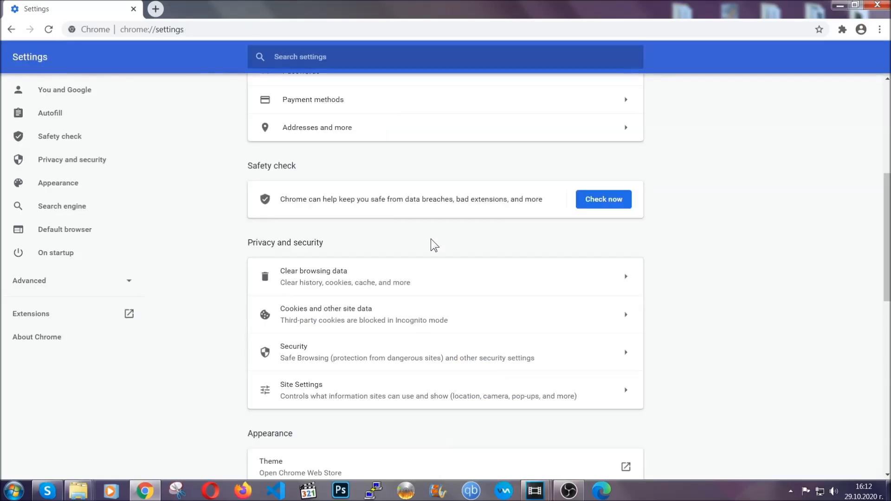
{"action": "mouse_move", "coordinate": [879, 28]}
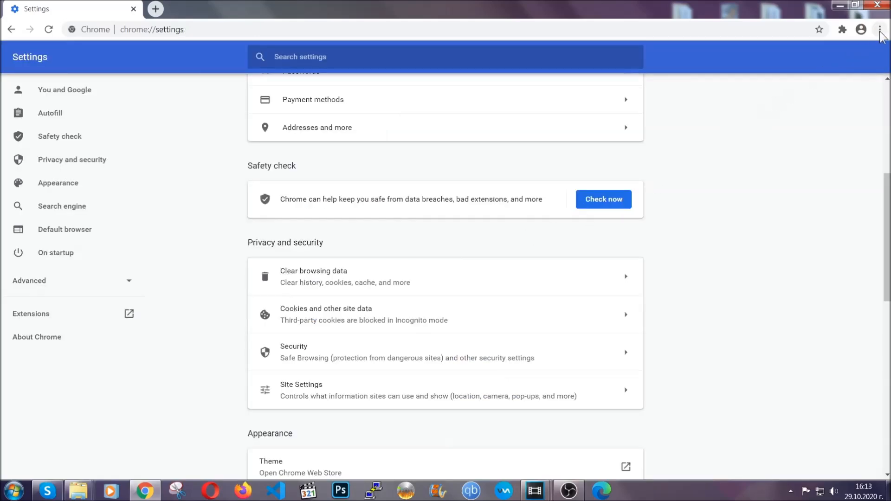
Remove the Bulk Media Downloader extension from Chrome's Extensions page
{"action": "left_click", "coordinate": [878, 29]}
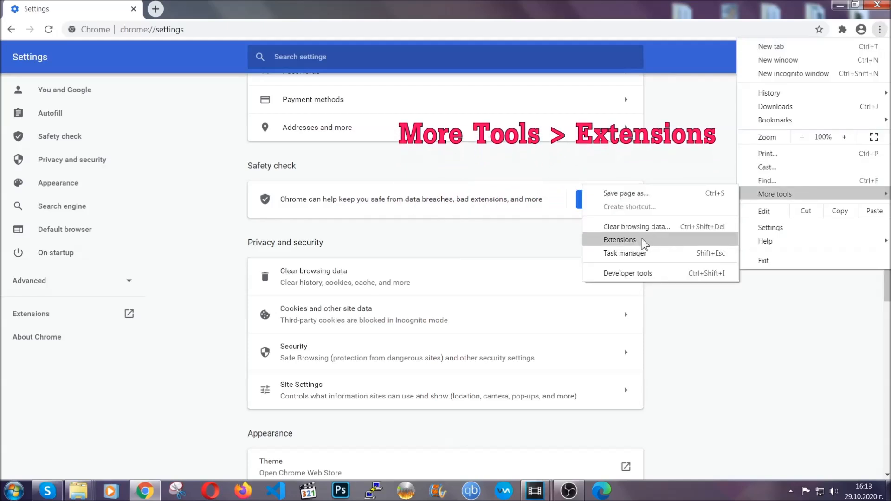
{"action": "left_click", "coordinate": [619, 240]}
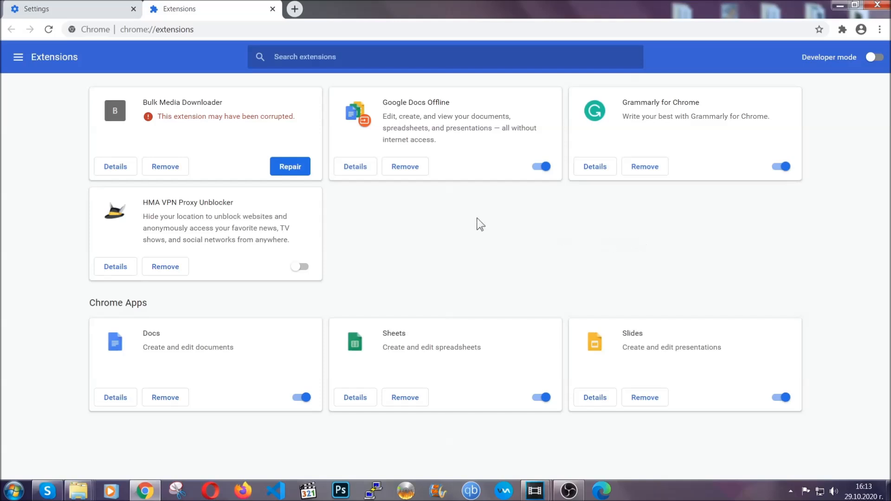
{"action": "mouse_move", "coordinate": [197, 132]}
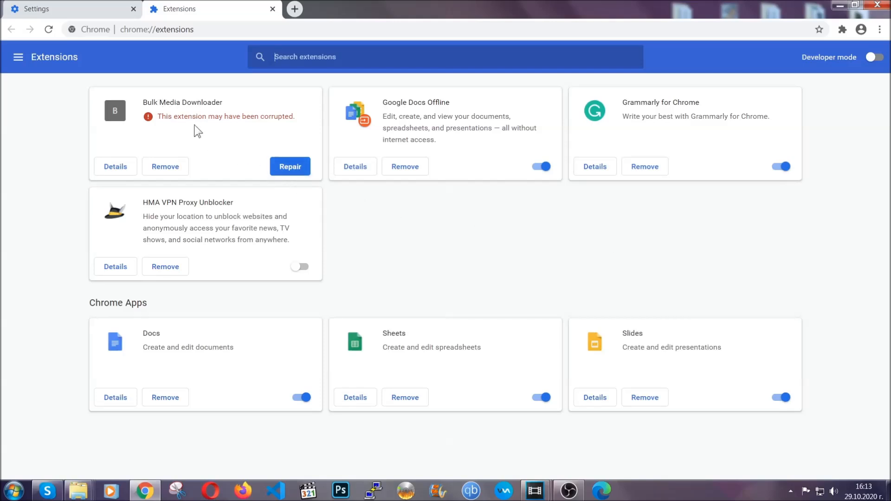
{"action": "left_click", "coordinate": [165, 166]}
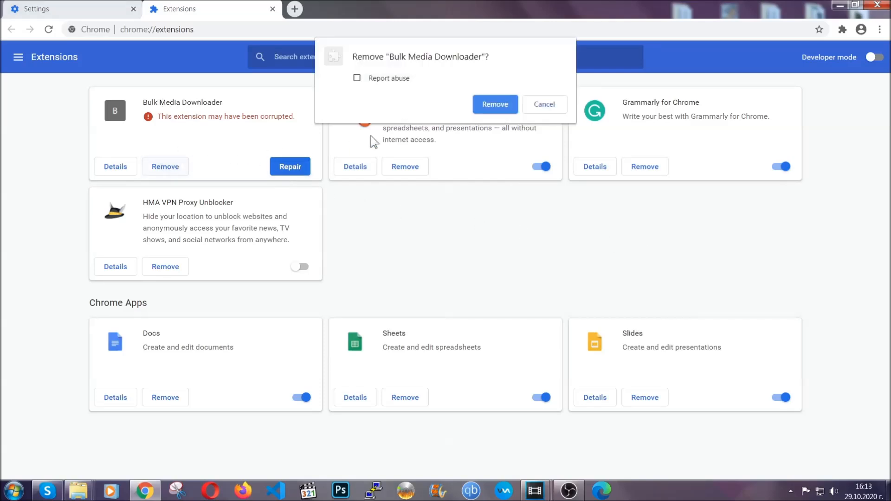
{"action": "left_click", "coordinate": [495, 104]}
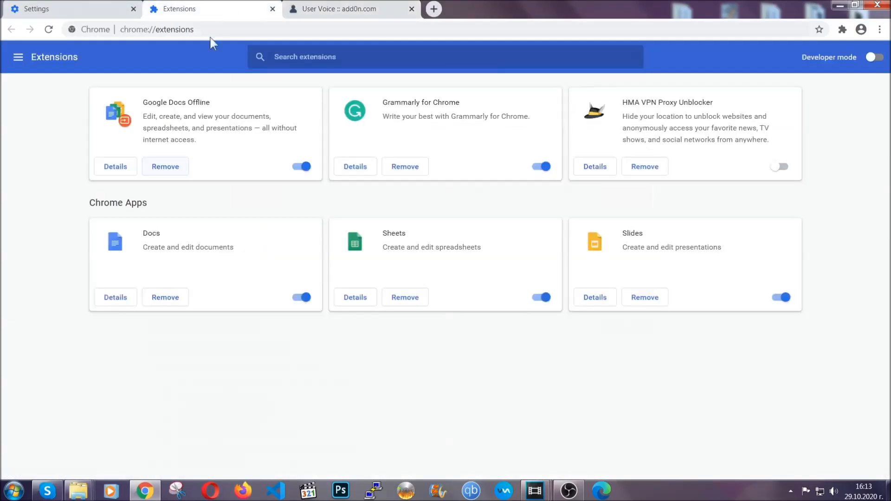
{"action": "left_click", "coordinate": [411, 10]}
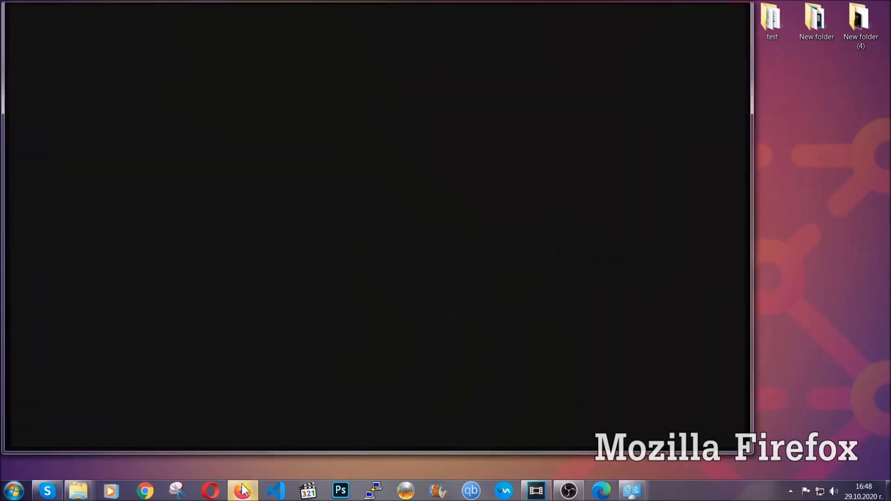
Refresh Firefox from about:support and check the Old Firefox Data desktop folder
{"action": "left_click", "coordinate": [241, 490]}
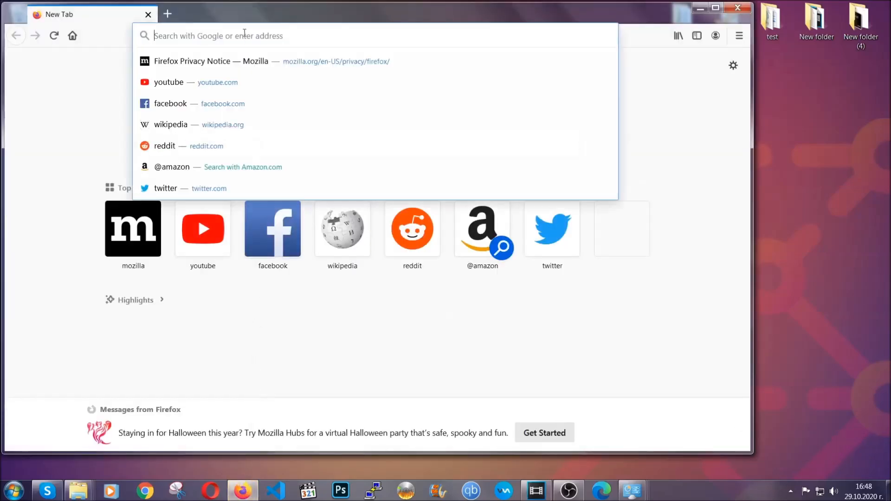
{"action": "type", "text": "about:support"}
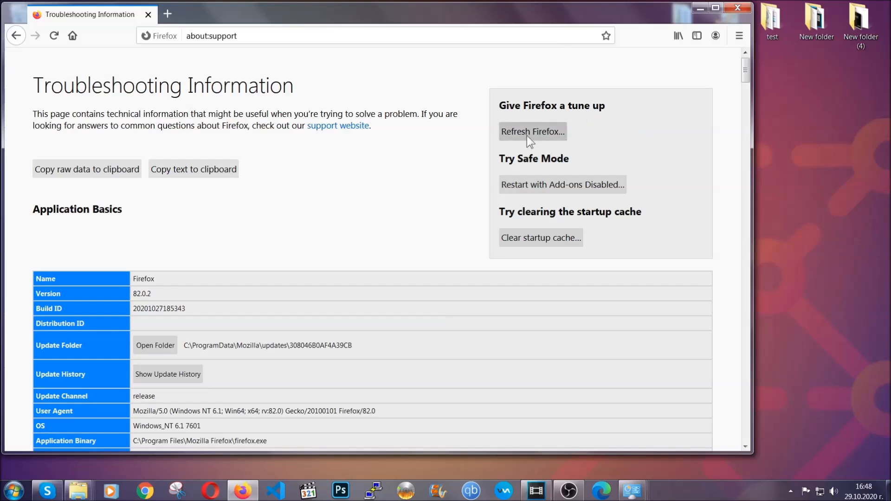
{"action": "left_click", "coordinate": [532, 131]}
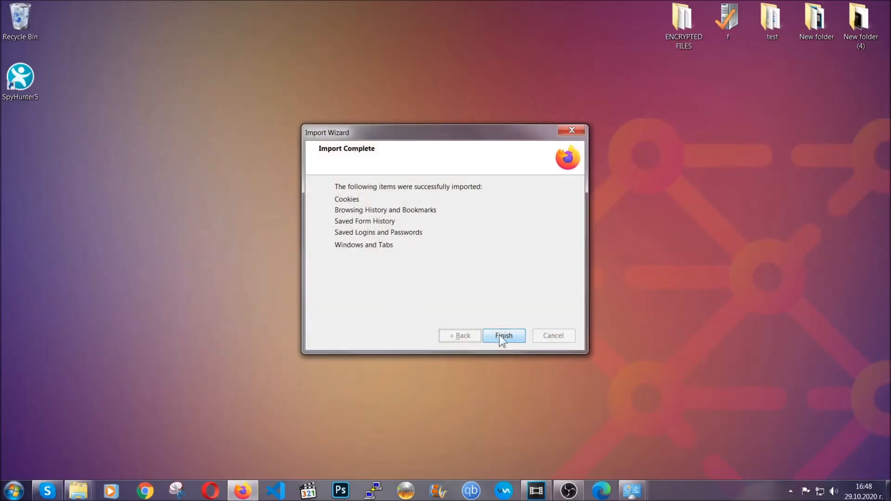
{"action": "left_click", "coordinate": [504, 336]}
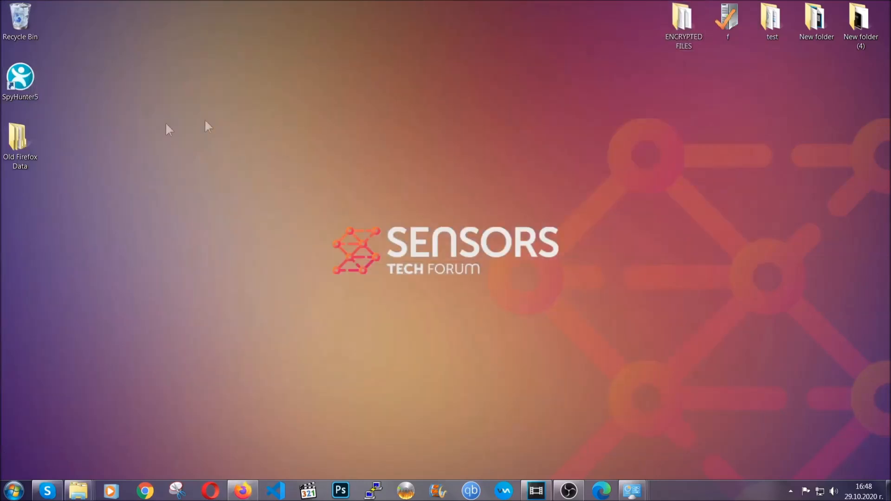
{"action": "left_click", "coordinate": [20, 144]}
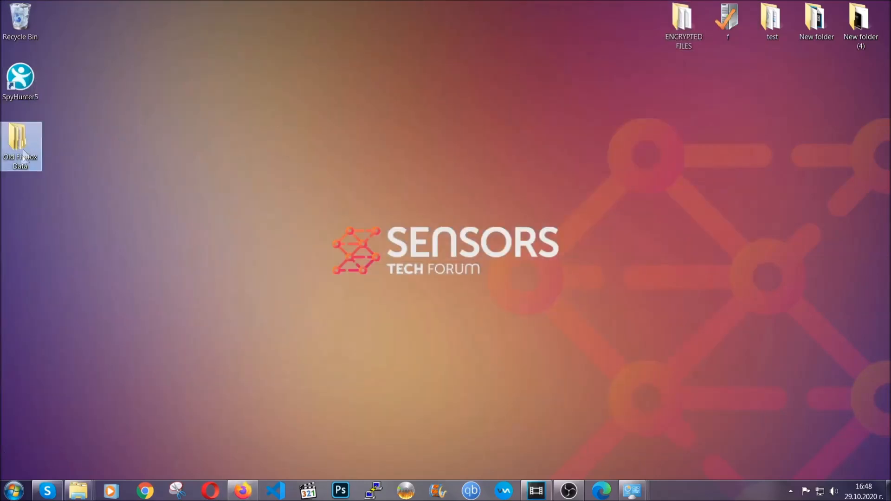
{"action": "mouse_move", "coordinate": [10, 150]}
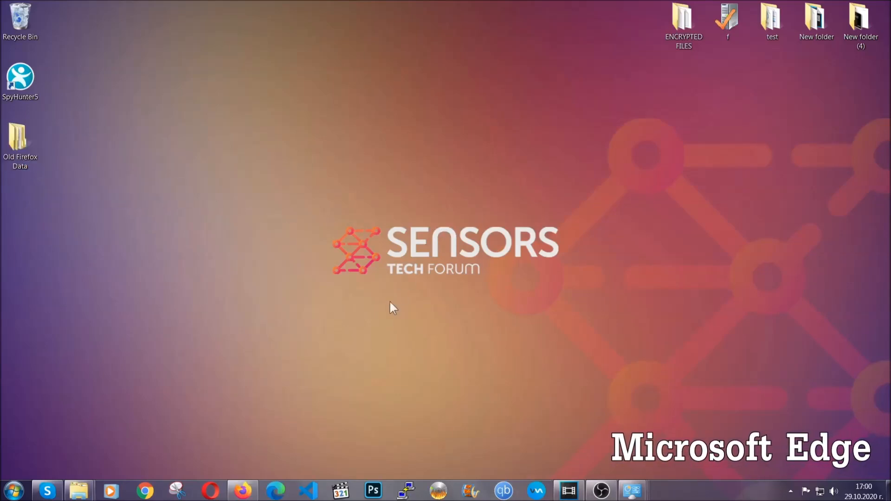
Open Edge's clear browsing data settings and clear All time data, keeping passwords
{"action": "left_click", "coordinate": [277, 490]}
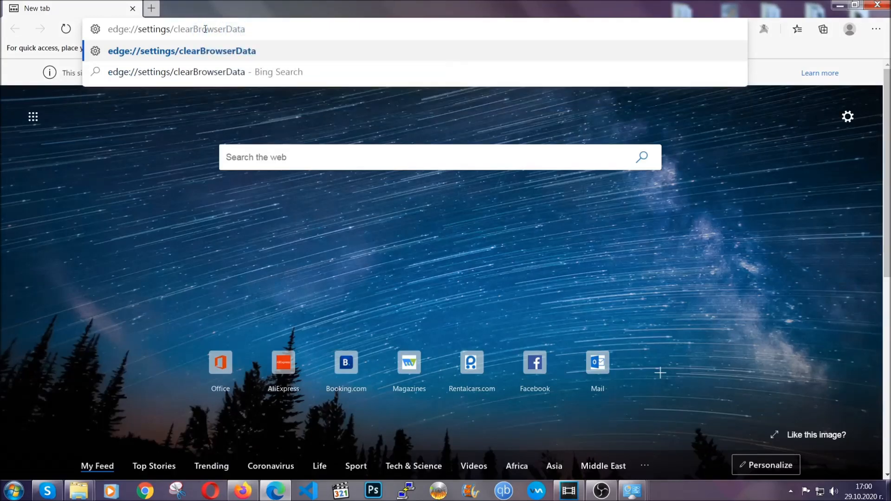
{"action": "key", "text": "Enter"}
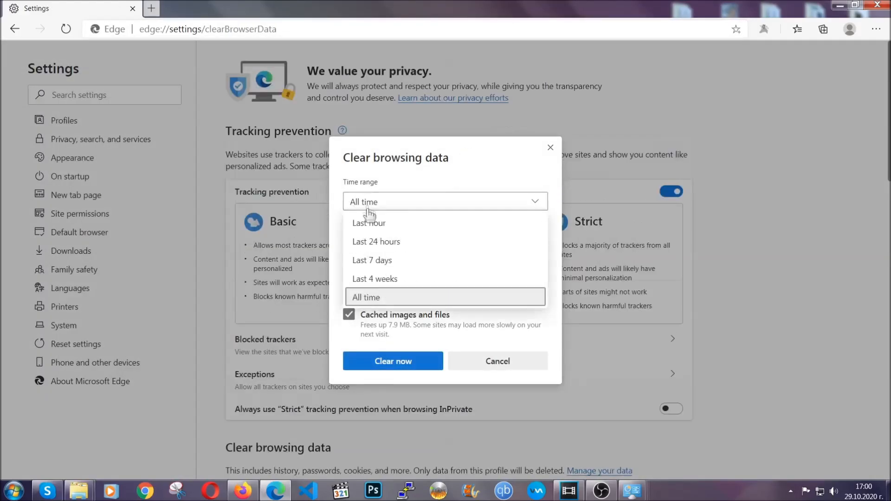
{"action": "left_click", "coordinate": [445, 297]}
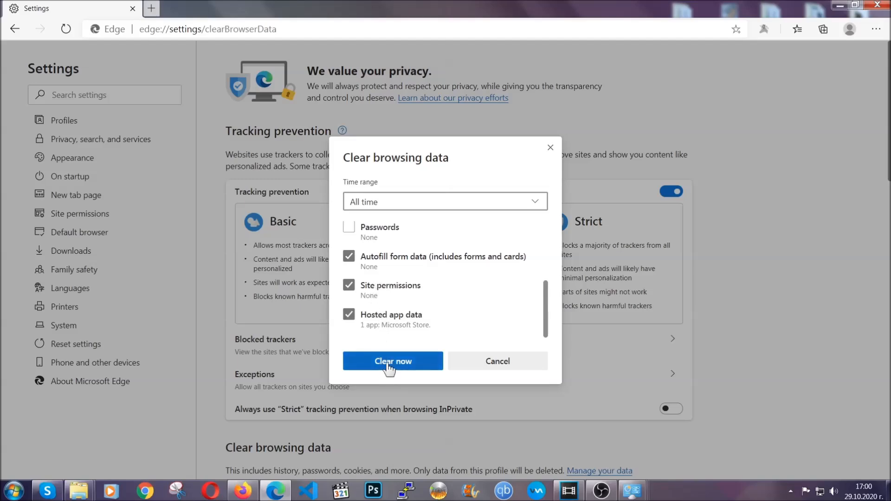
{"action": "left_click", "coordinate": [393, 361]}
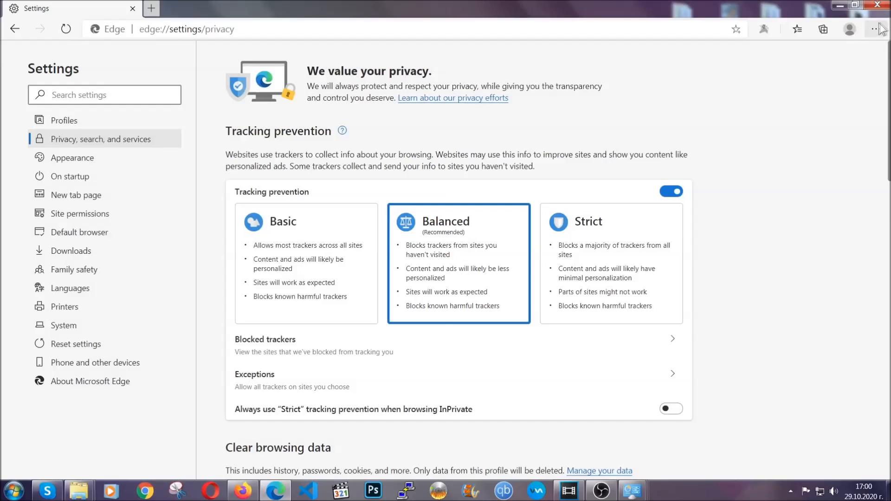
Remove the only installed extension from Edge's Extensions page
{"action": "left_click", "coordinate": [873, 29]}
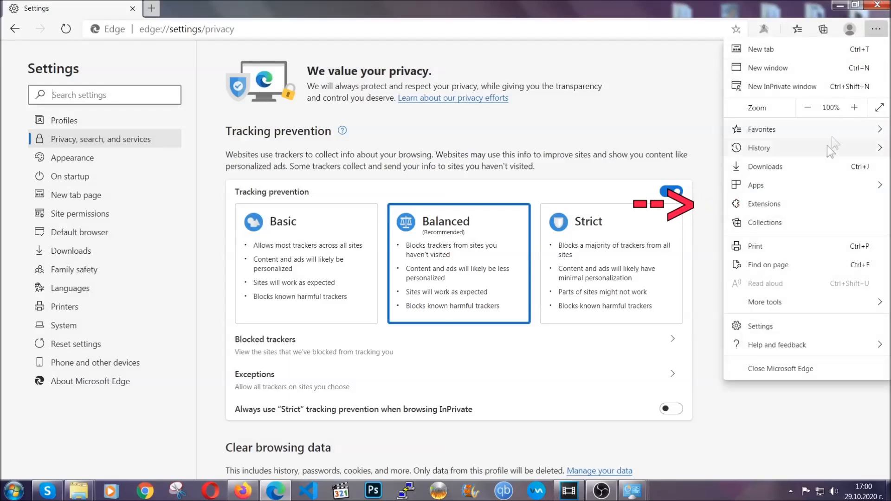
{"action": "left_click", "coordinate": [764, 203]}
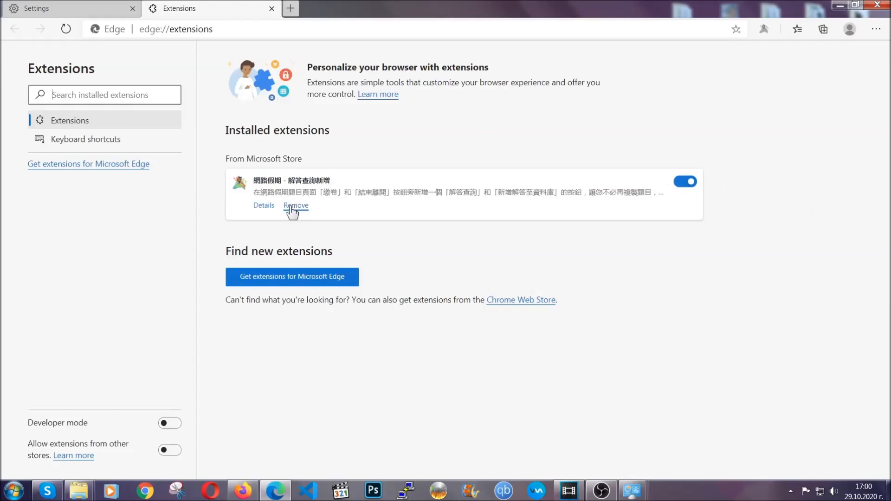
{"action": "left_click", "coordinate": [296, 205]}
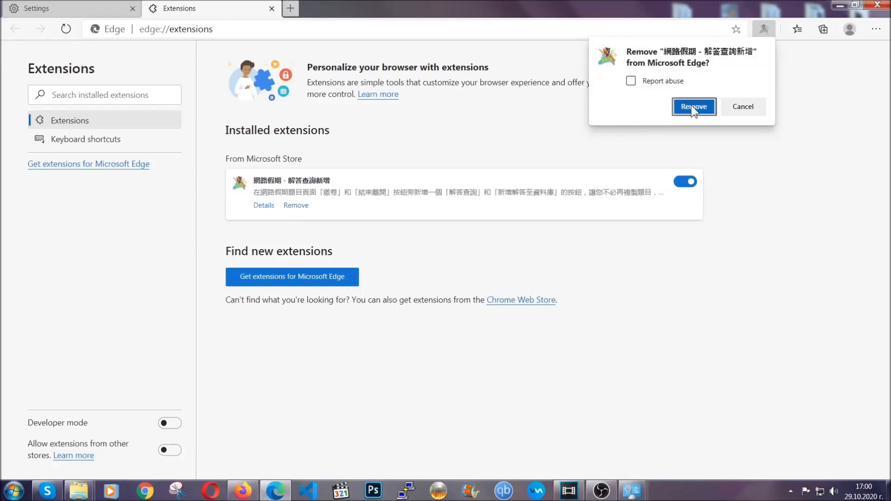
{"action": "left_click", "coordinate": [694, 107]}
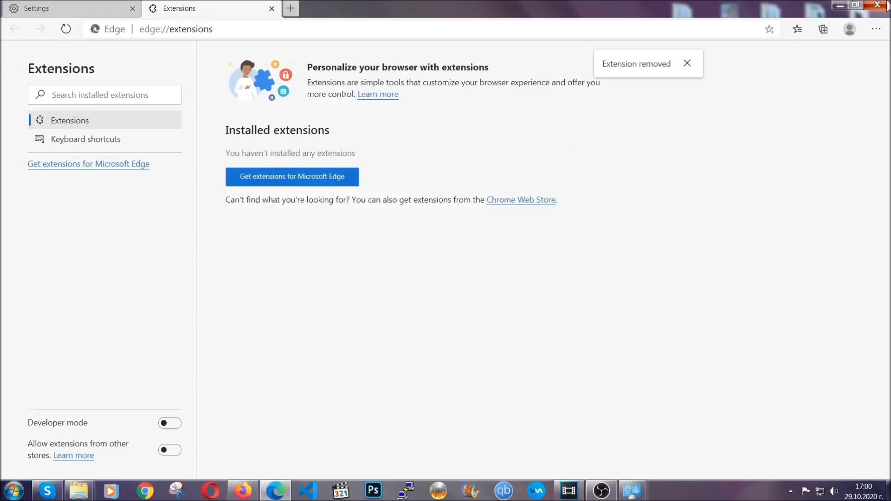
Close Edge, launch Opera and go to opera://settings/clearBrowserData
{"action": "left_click", "coordinate": [877, 5]}
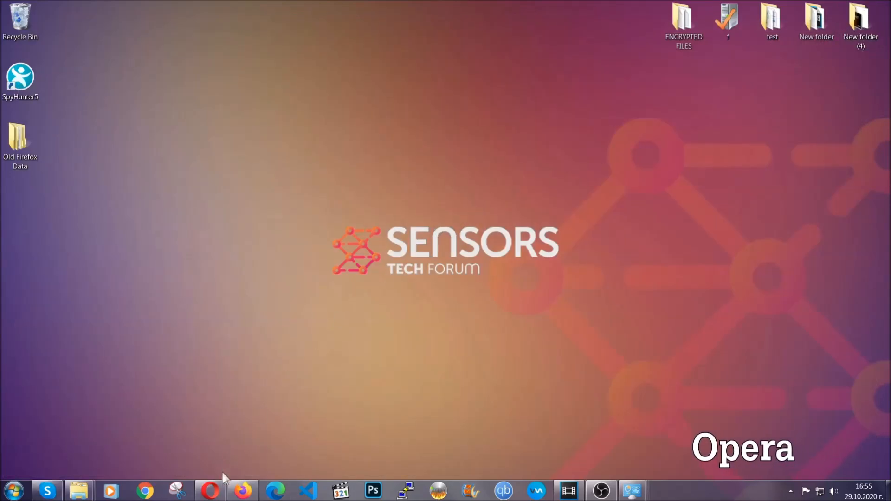
{"action": "left_click", "coordinate": [209, 489]}
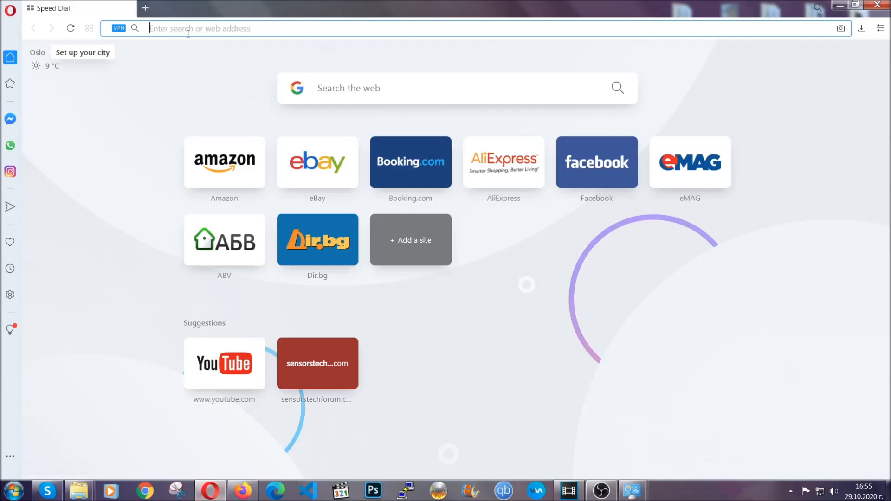
{"action": "type", "text": "opera"}
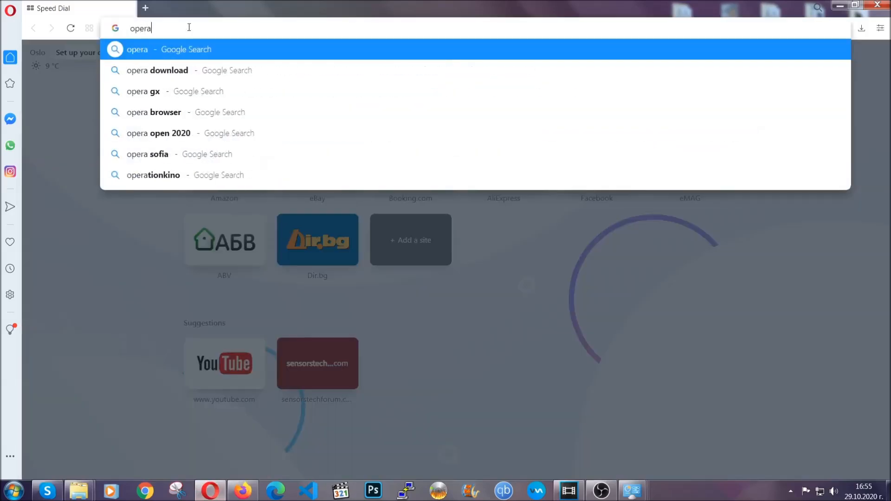
{"action": "type", "text": "opera://settings/c"}
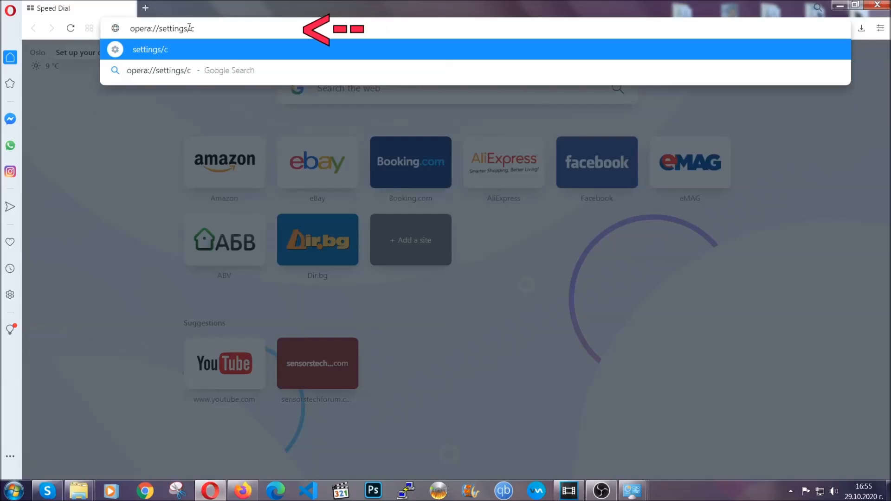
{"action": "type", "text": "learBr"}
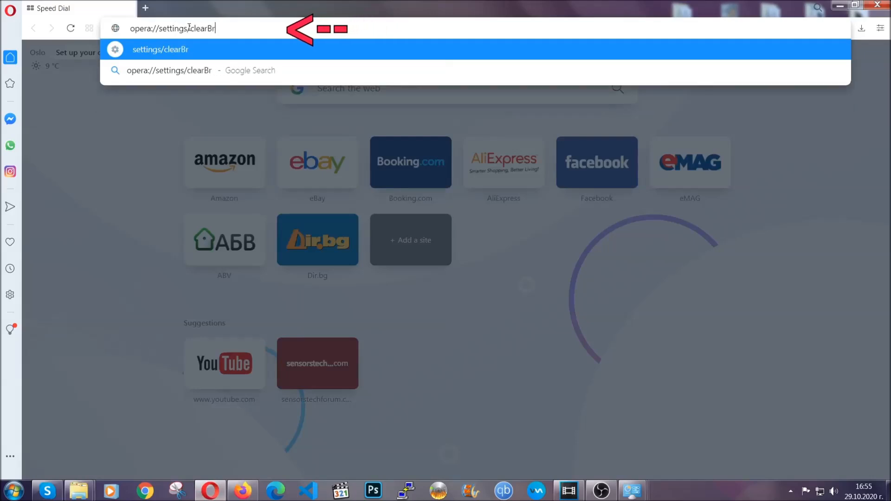
{"action": "type", "text": "owserData"}
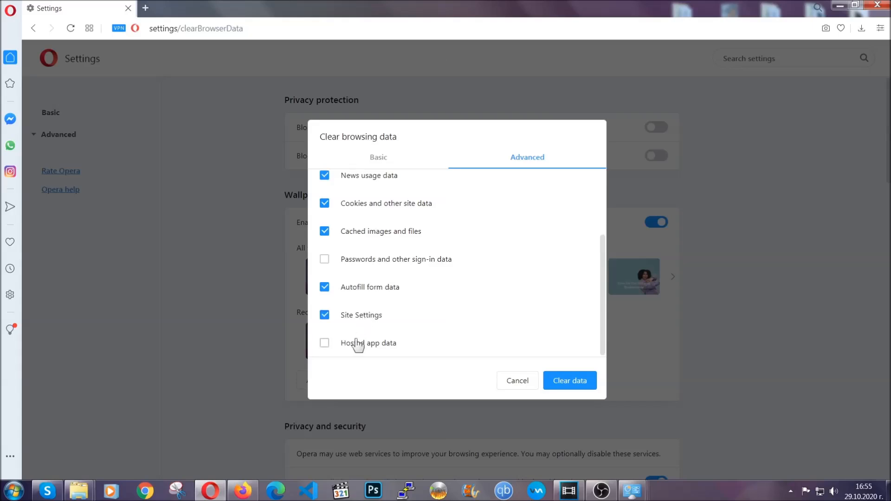
Clear Opera's browsing data with Hosted app data included, keeping passwords
{"action": "left_click", "coordinate": [324, 342]}
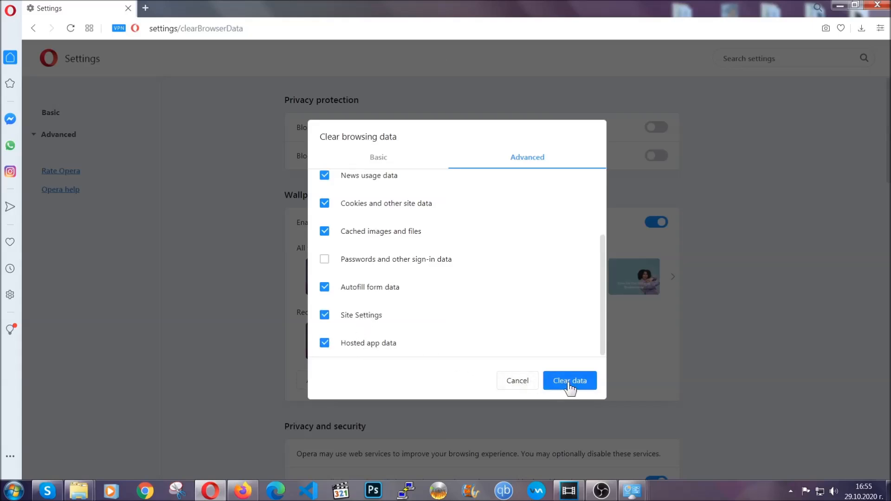
{"action": "left_click", "coordinate": [569, 380]}
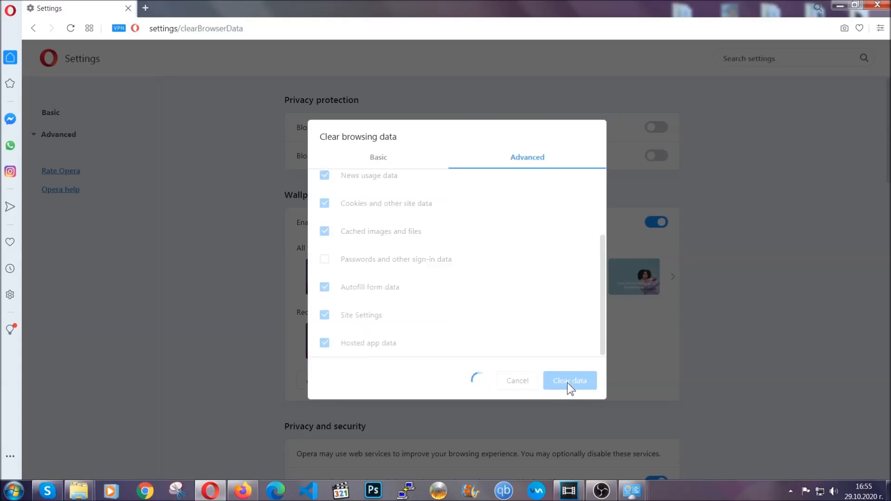
{"action": "left_click", "coordinate": [570, 380]}
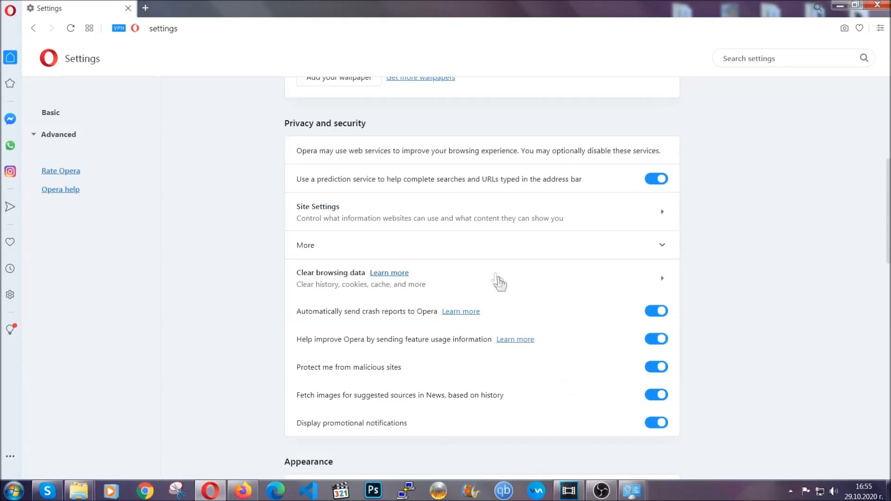
{"action": "mouse_move", "coordinate": [579, 211]}
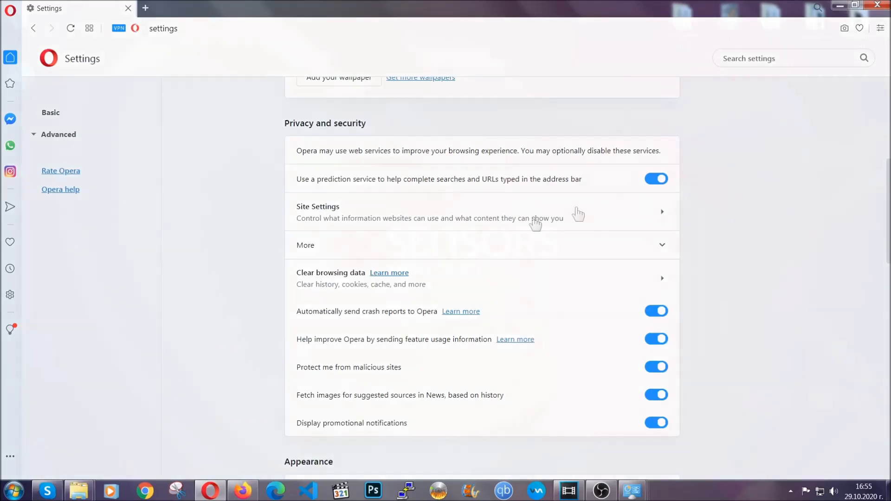